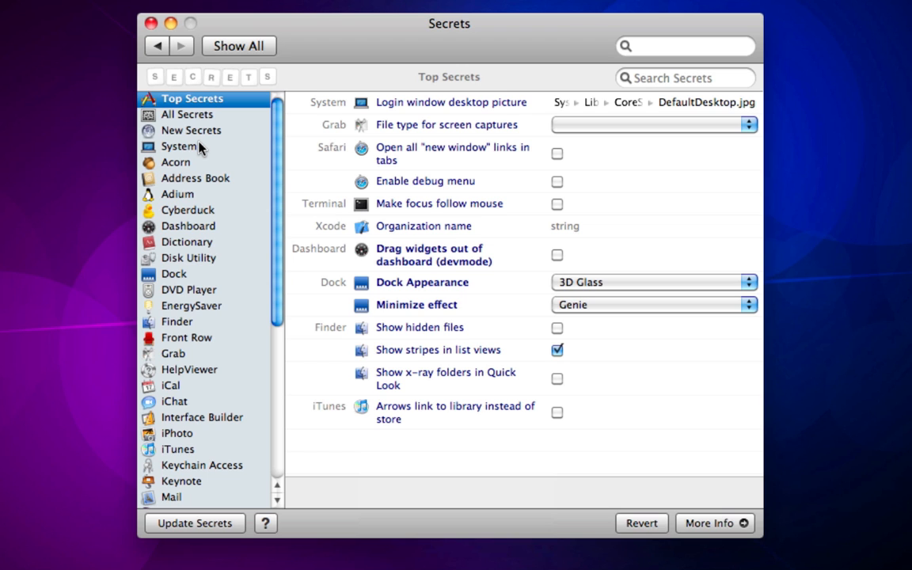
# Step: Show the Dock category's hidden settings and scroll through autohide, magnification, pinning and screen edge options
pyautogui.scroll(-3)
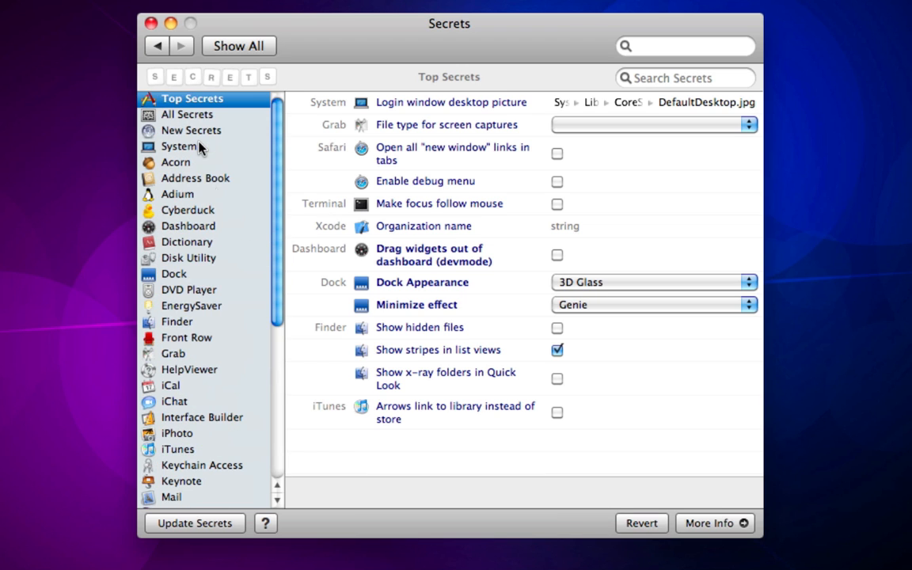
pyautogui.click(175, 273)
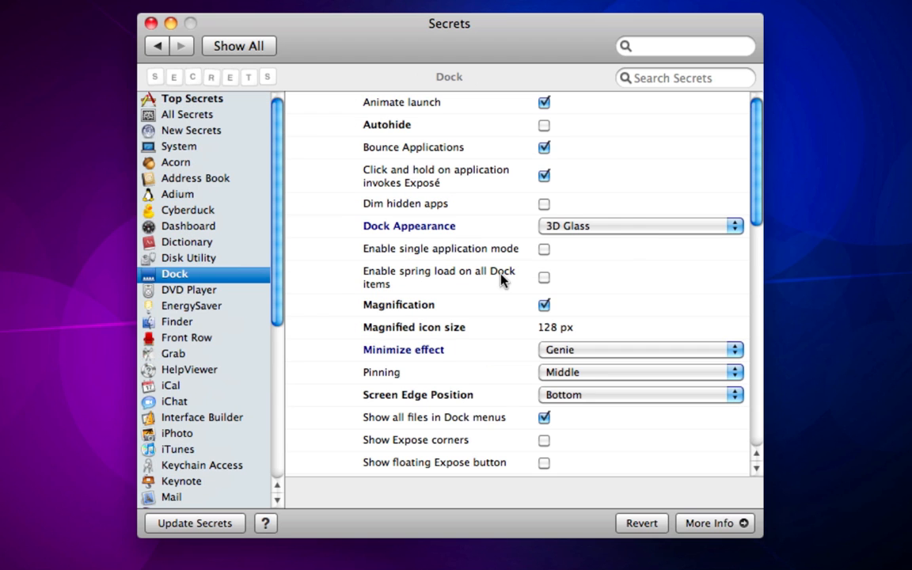
pyautogui.scroll(-3)
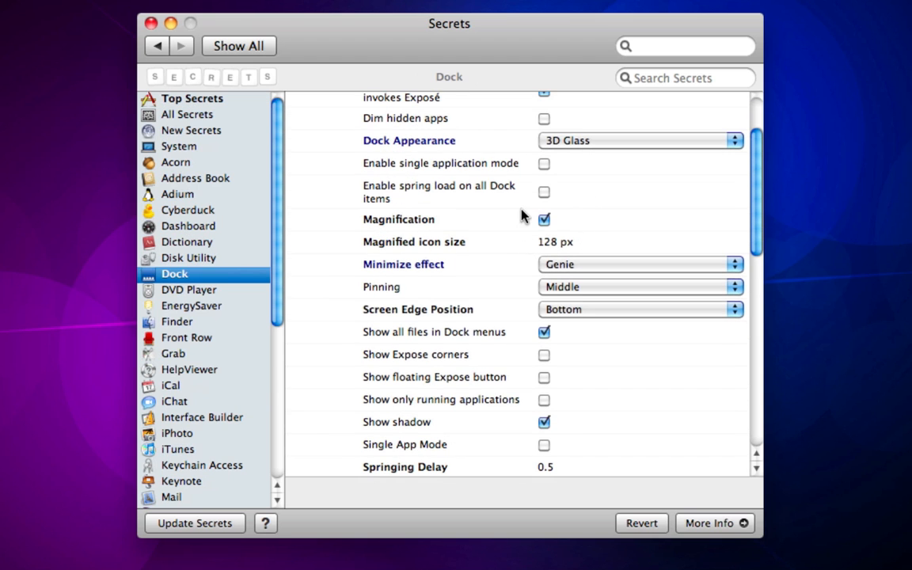
pyautogui.scroll(-3)
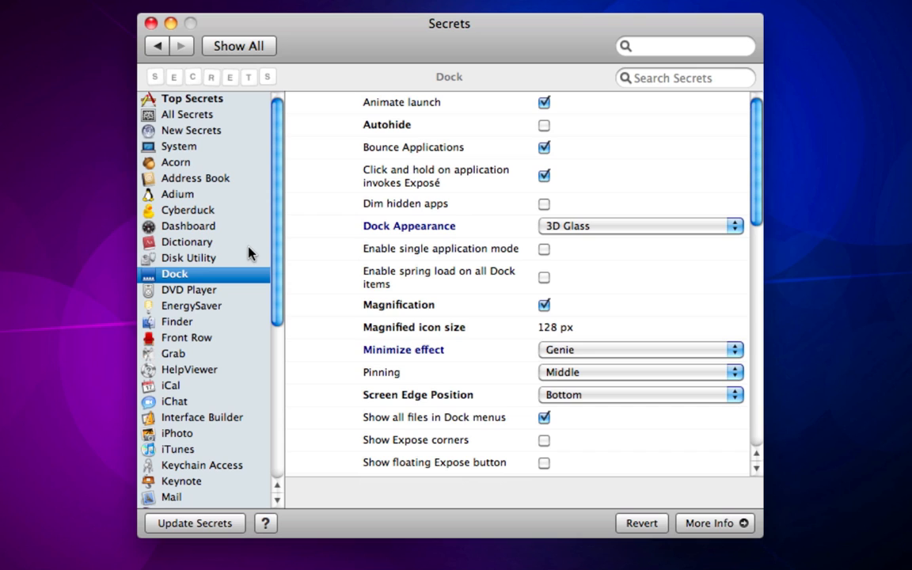
# Step: View the three hidden Dashboard settings, then switch to the All Secrets list starting with System
pyautogui.click(189, 225)
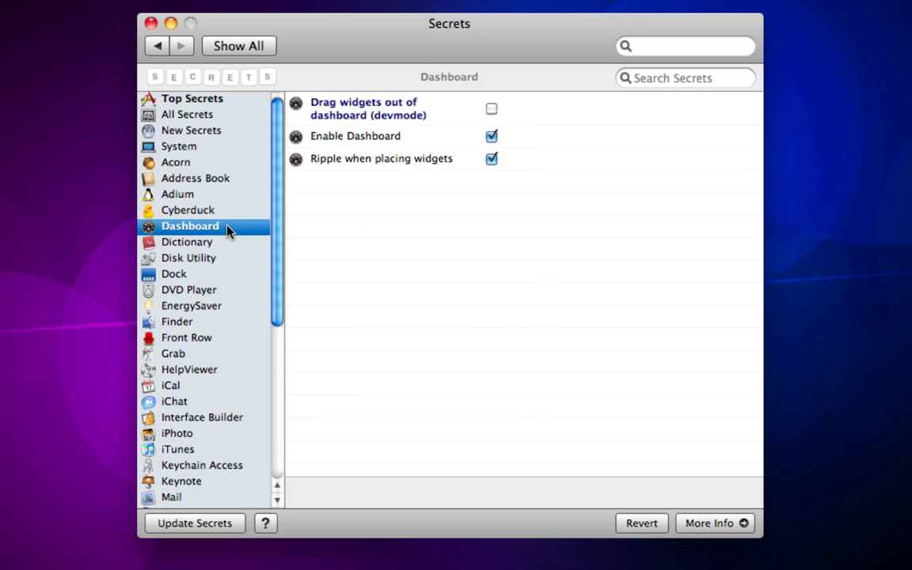
pyautogui.moveTo(518, 119)
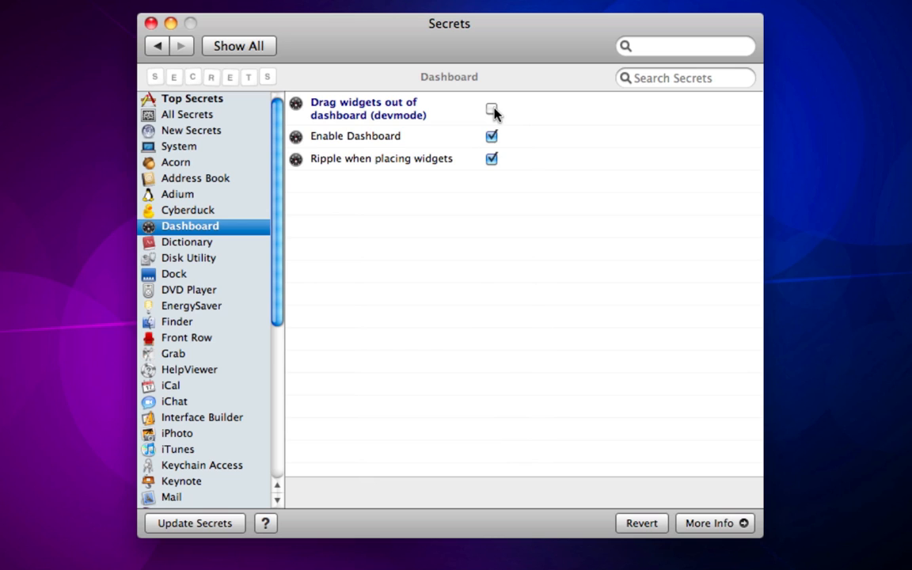
pyautogui.click(187, 114)
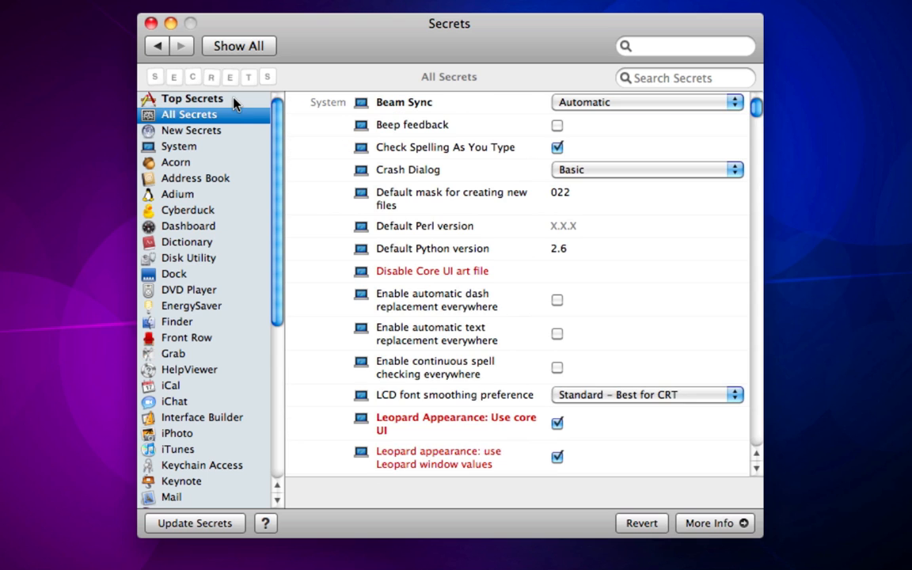
# Step: Return to the Top Secrets list after showing the secrets.blacktree.com online database
pyautogui.click(192, 98)
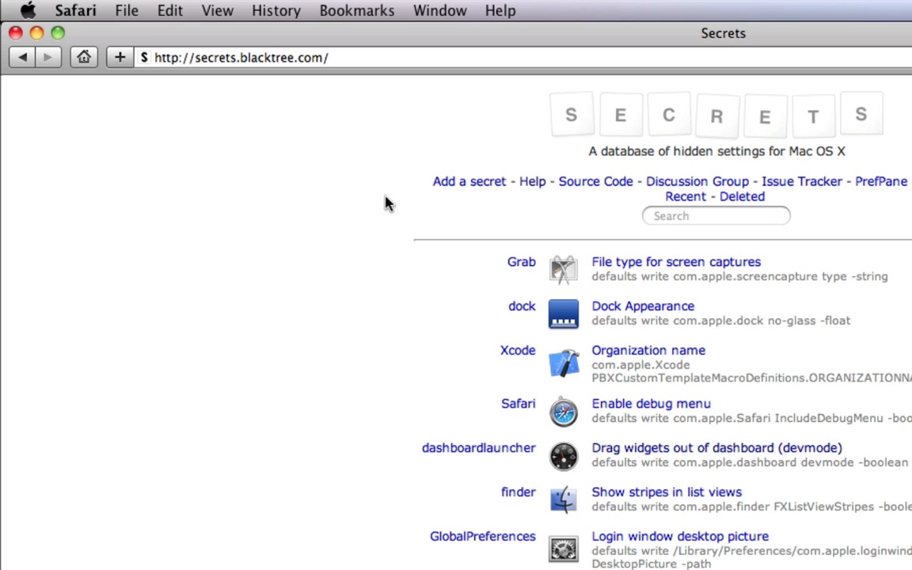
pyautogui.moveTo(321, 94)
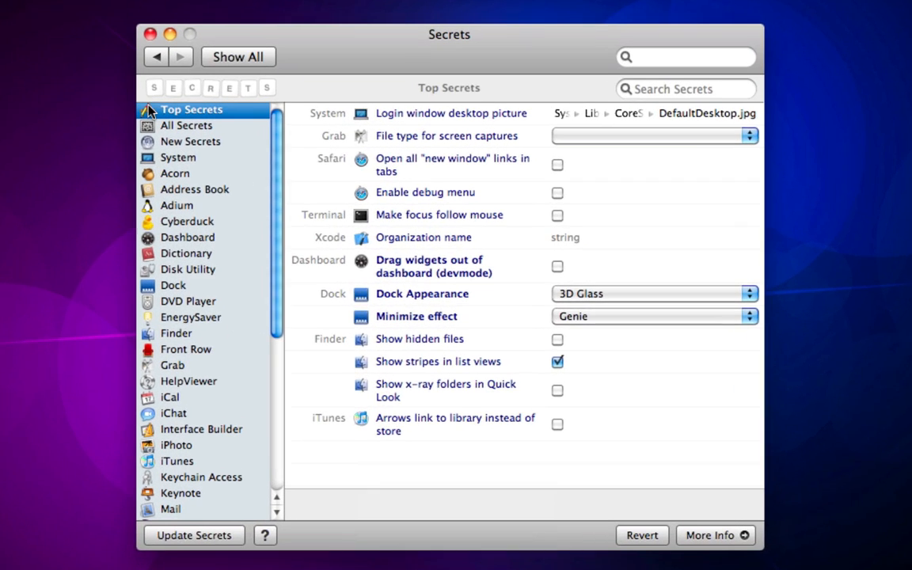
# Step: Show the Dashboard category's three hidden settings again, with devmode widget dragging off
pyautogui.click(188, 236)
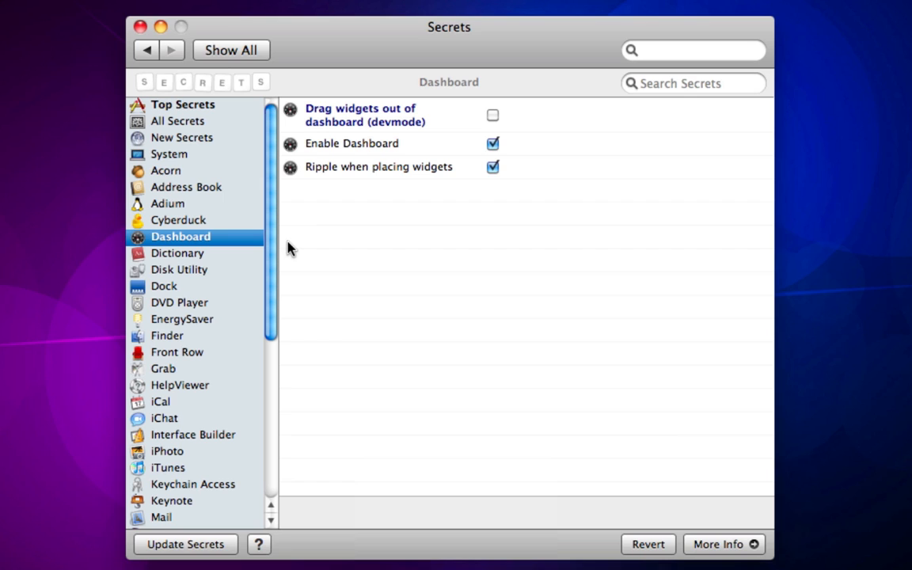
pyautogui.moveTo(453, 54)
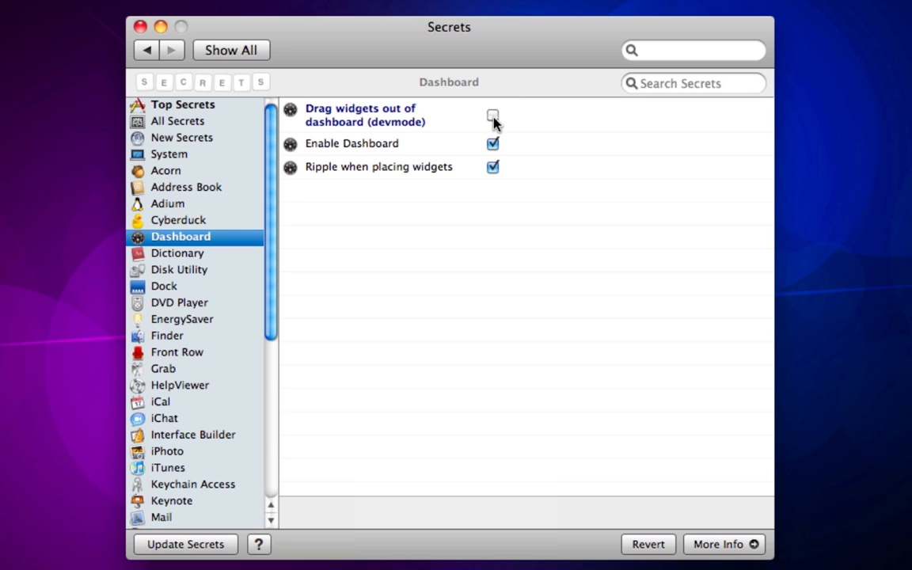
pyautogui.moveTo(234, 230)
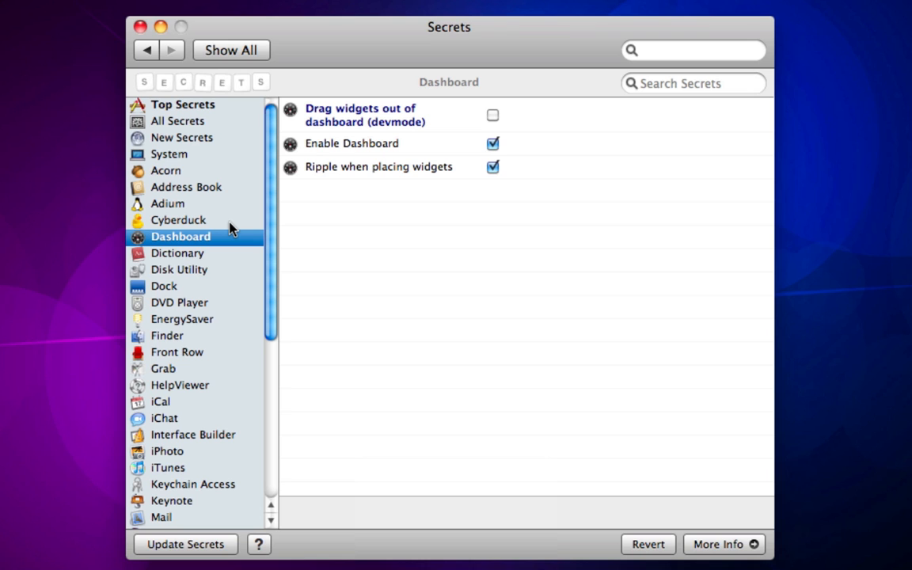
# Step: View QuickTime Player's hidden settings, then return to the Top Secrets list
pyautogui.click(183, 104)
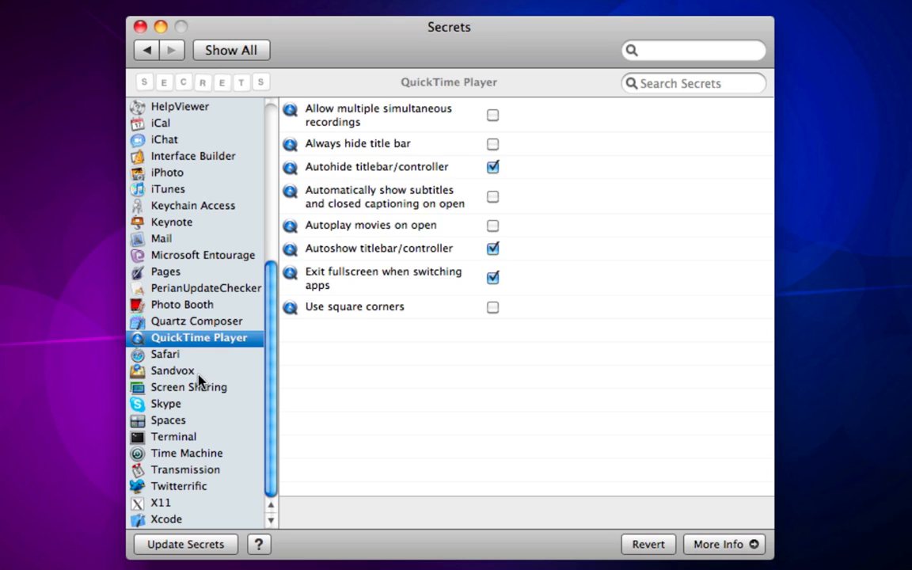
pyautogui.click(182, 103)
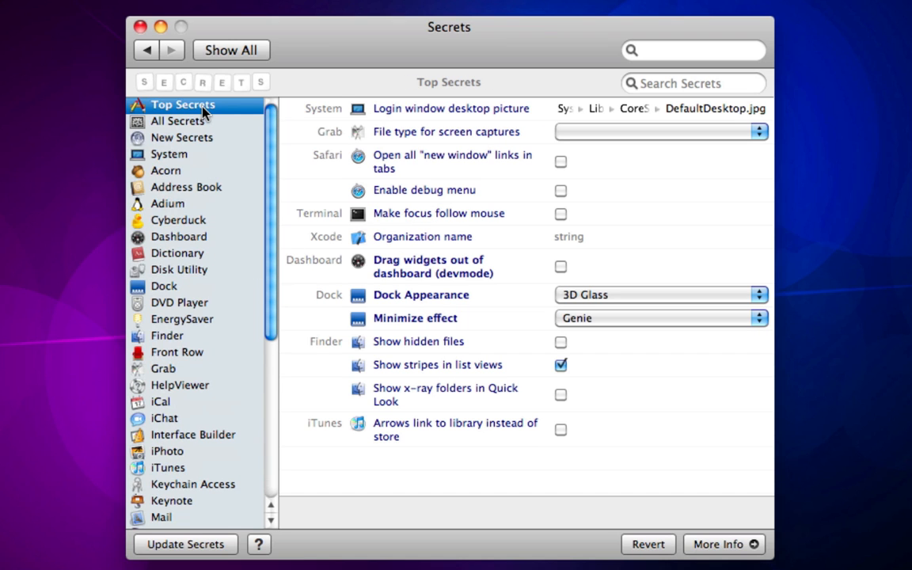